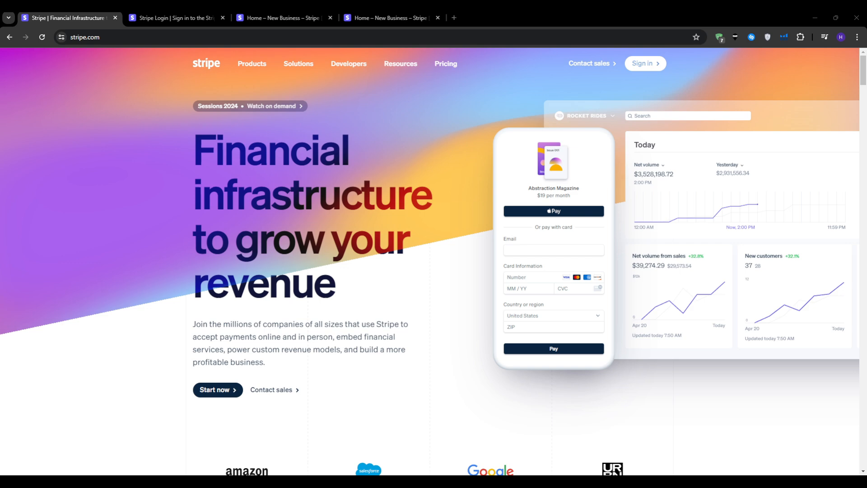
- Scroll the stripe.com/global page down to the Global availability list of 46 countries
{"action": "scroll", "scroll_direction": "down", "scroll_amount": 3}
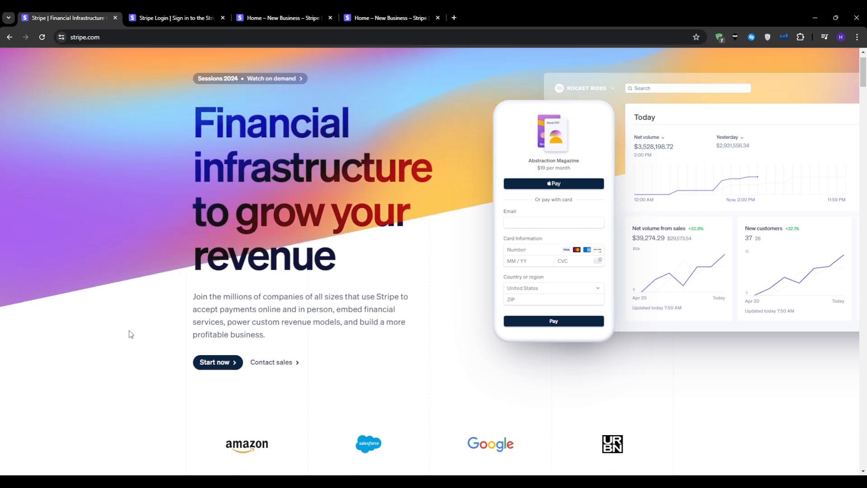
{"action": "scroll", "scroll_direction": "down", "scroll_amount": 3}
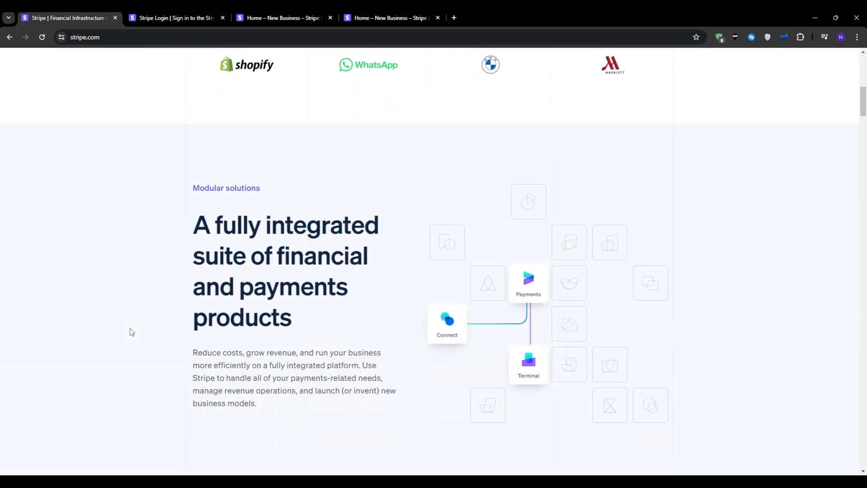
{"action": "scroll", "scroll_direction": "down", "scroll_amount": 3}
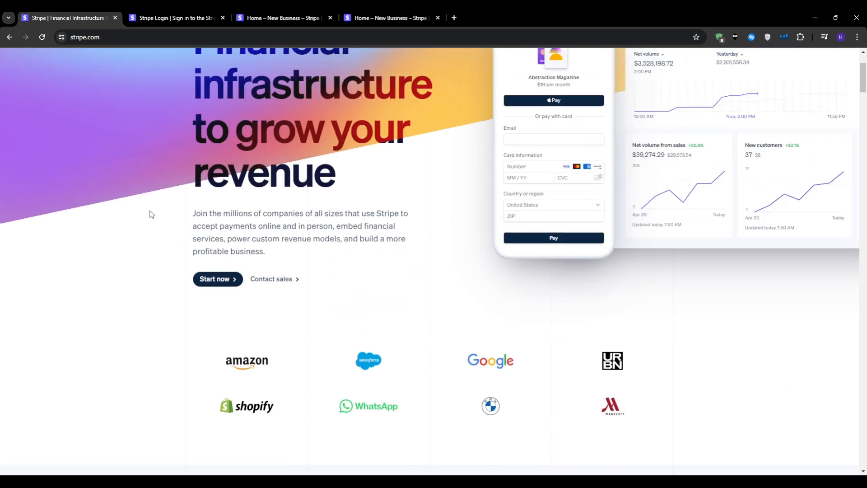
{"action": "scroll", "scroll_direction": "up", "scroll_amount": 3}
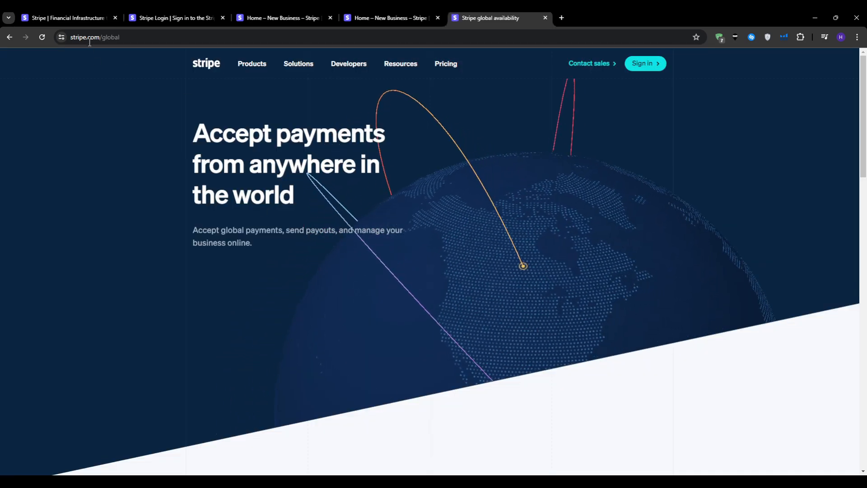
{"action": "scroll", "scroll_direction": "down", "scroll_amount": 3}
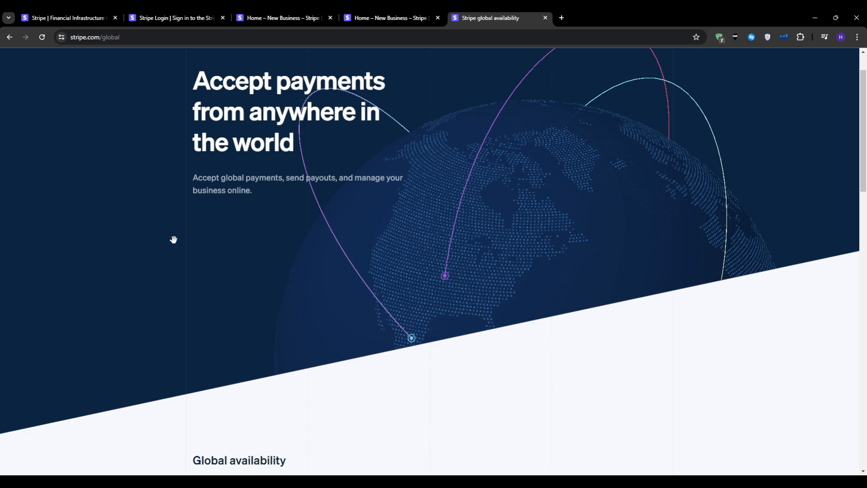
{"action": "scroll", "scroll_direction": "down", "scroll_amount": 3}
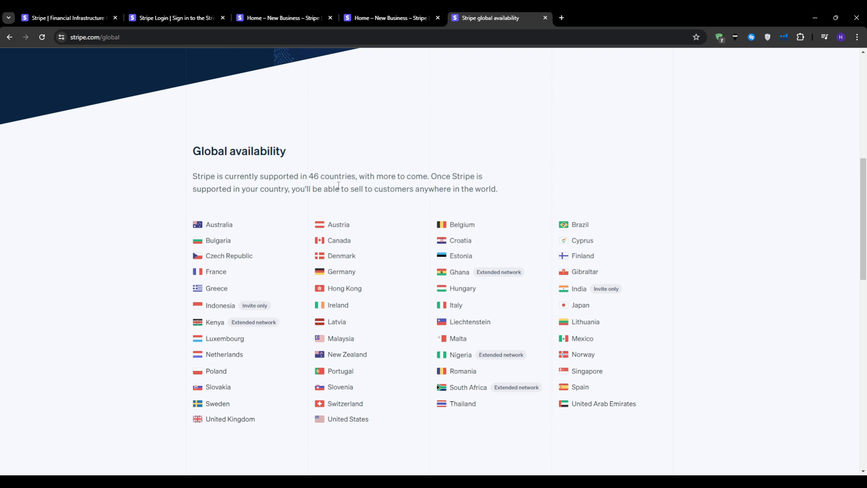
{"action": "mouse_move", "coordinate": [123, 260]}
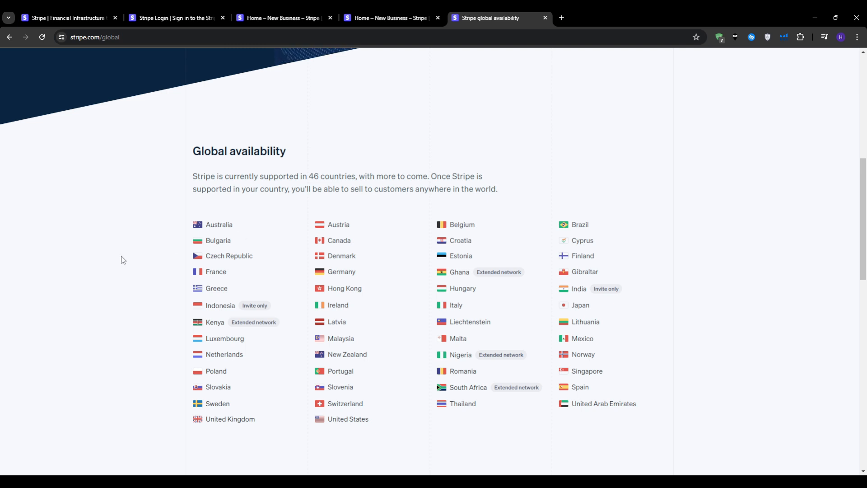
{"action": "scroll", "scroll_direction": "down", "scroll_amount": 3}
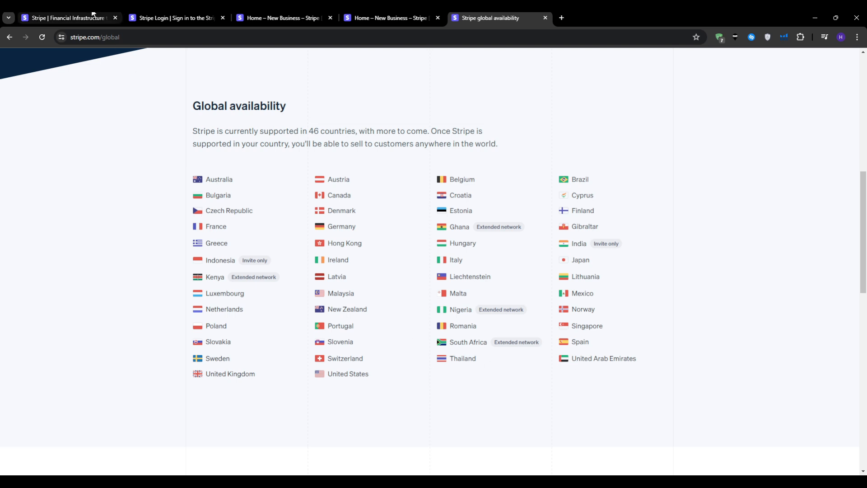
- Return to the Stripe homepage and begin creating an account via Start now
{"action": "left_click", "coordinate": [66, 18]}
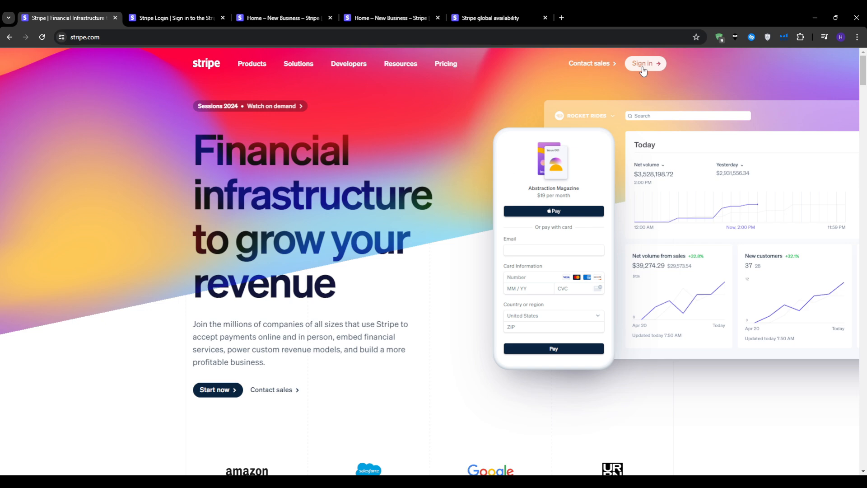
{"action": "mouse_move", "coordinate": [213, 393]}
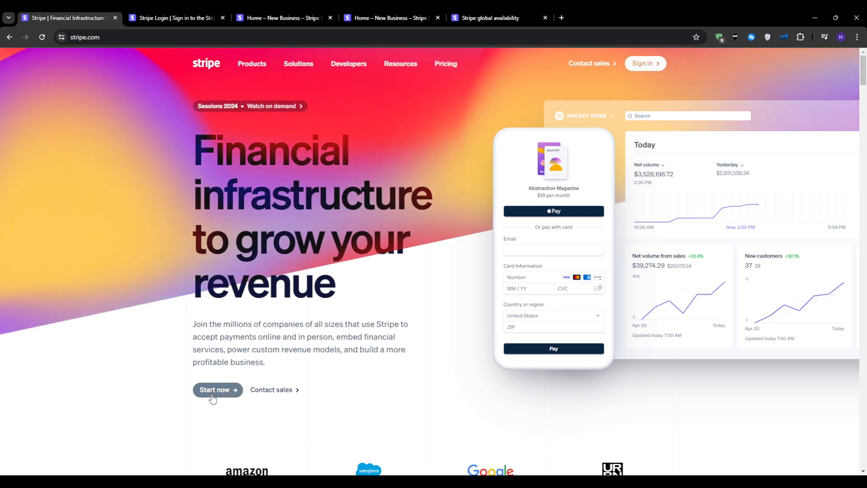
{"action": "left_click", "coordinate": [215, 389]}
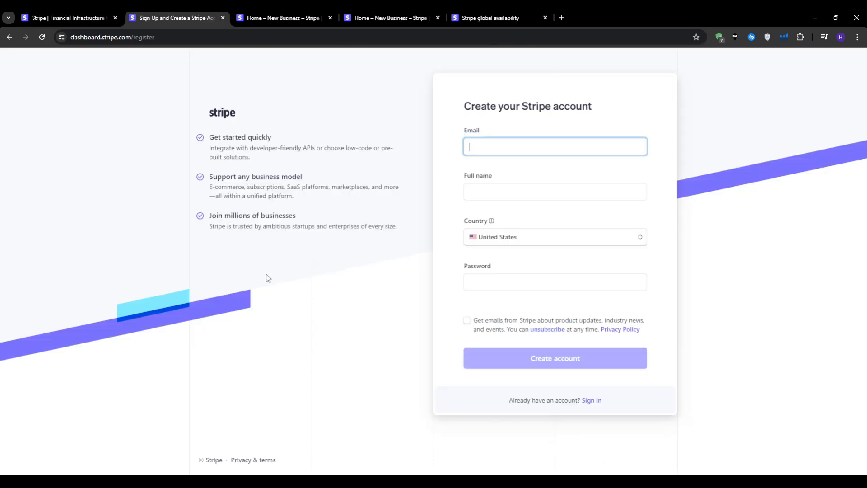
{"action": "mouse_move", "coordinate": [606, 433]}
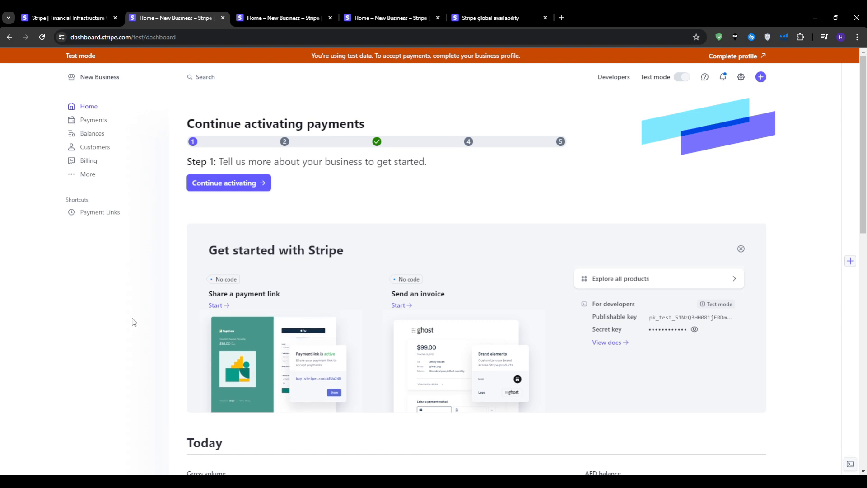
{"action": "mouse_move", "coordinate": [159, 321]}
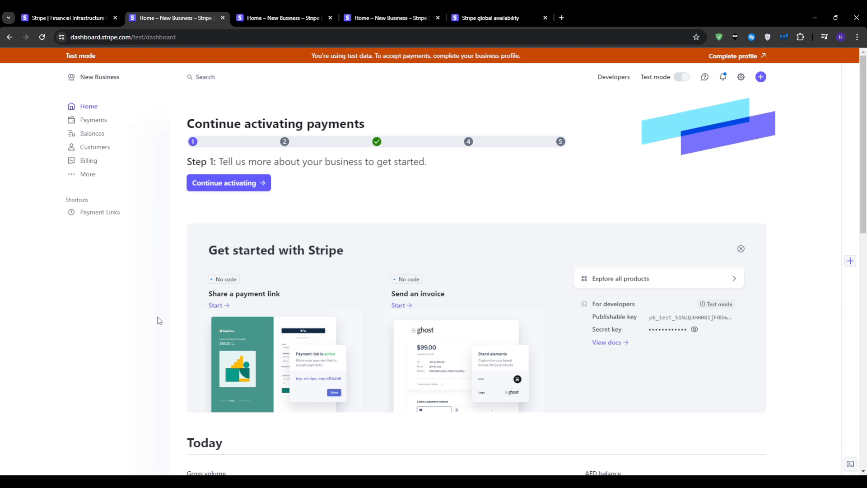
{"action": "mouse_move", "coordinate": [152, 310]}
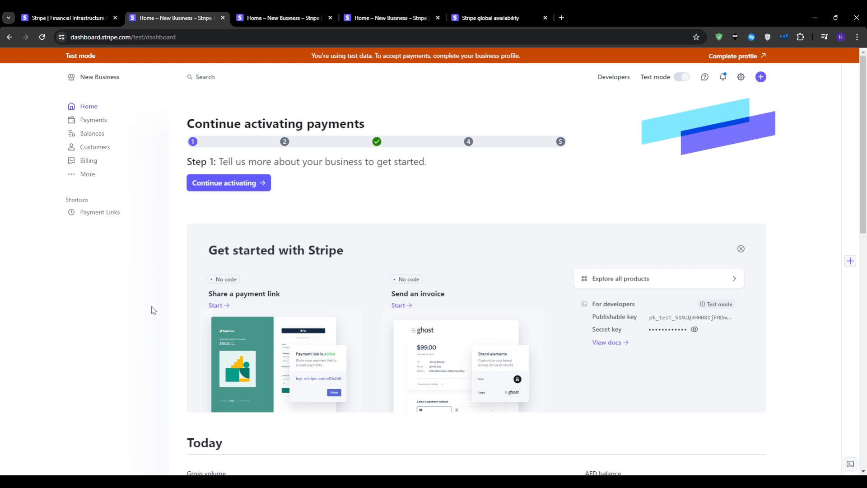
- Walk past the activation flow's business and bank steps, then leave it for the dashboard home
{"action": "left_click", "coordinate": [93, 120]}
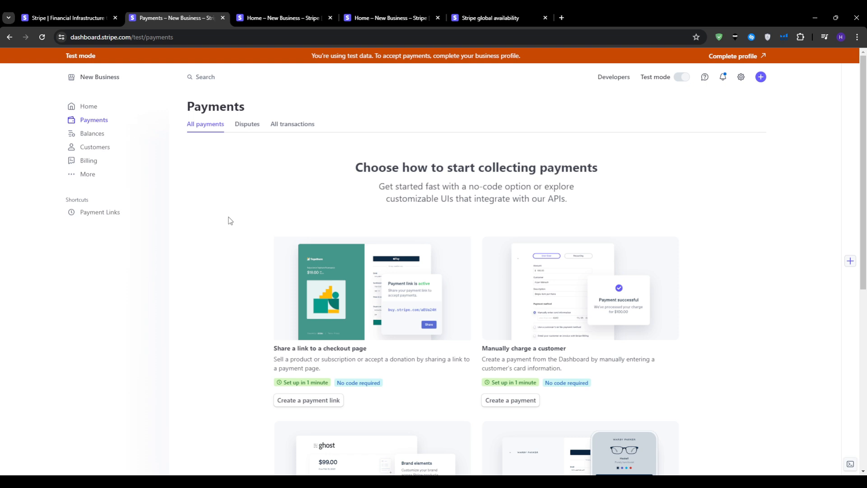
{"action": "mouse_move", "coordinate": [234, 220]}
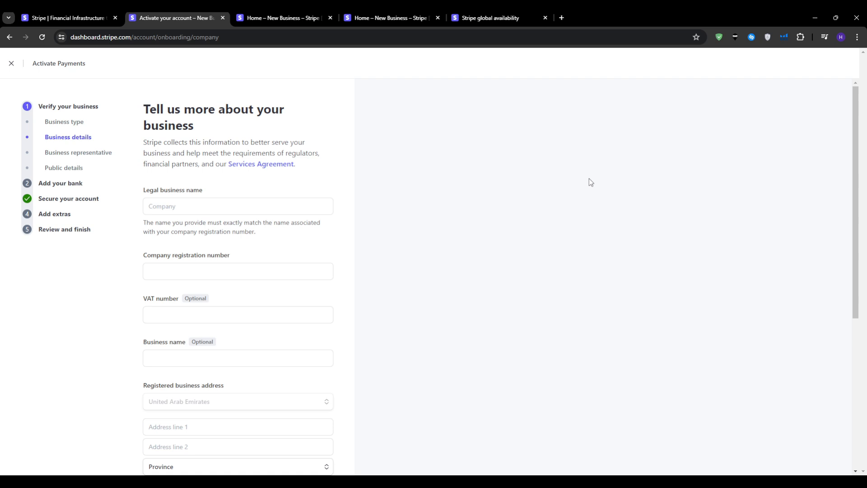
{"action": "mouse_move", "coordinate": [322, 177]}
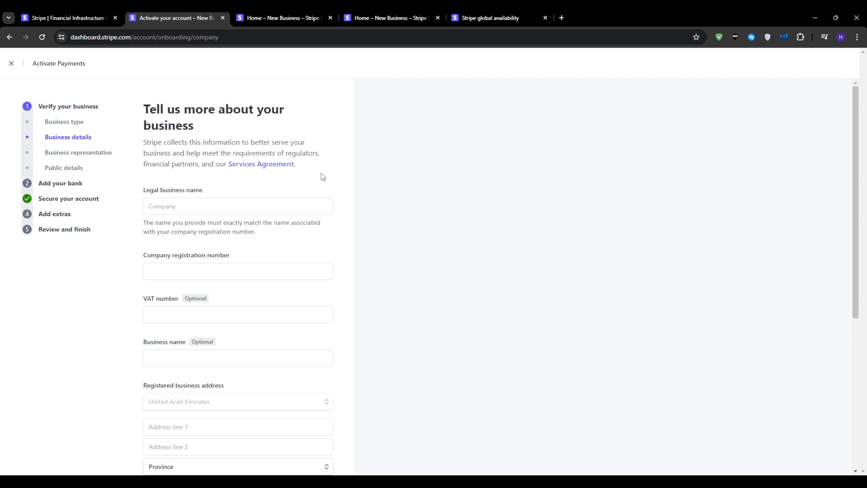
{"action": "mouse_move", "coordinate": [181, 260]}
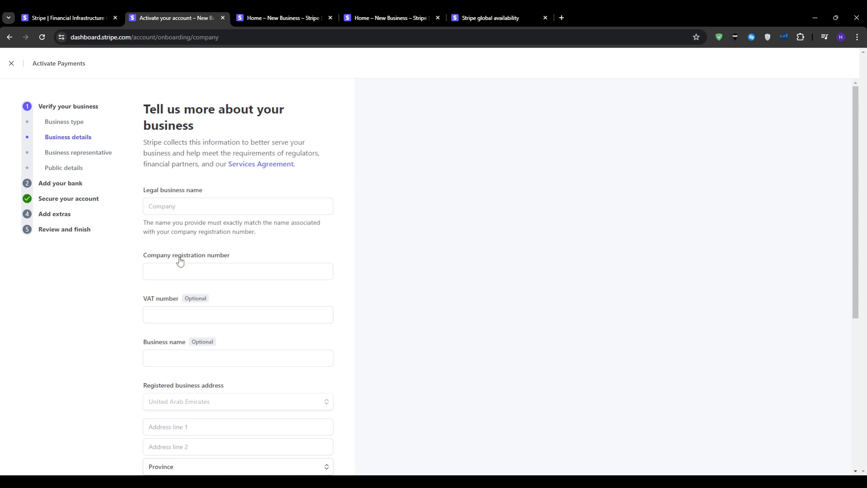
{"action": "scroll", "scroll_direction": "down", "scroll_amount": 3}
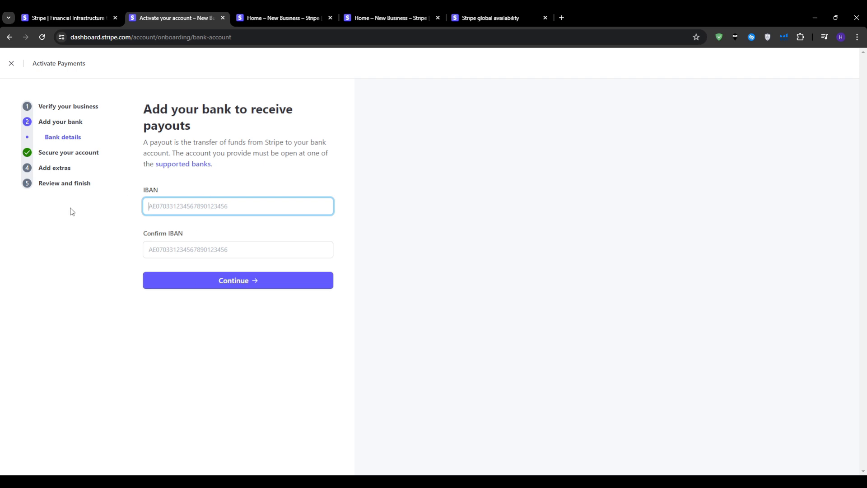
{"action": "left_click", "coordinate": [237, 280]}
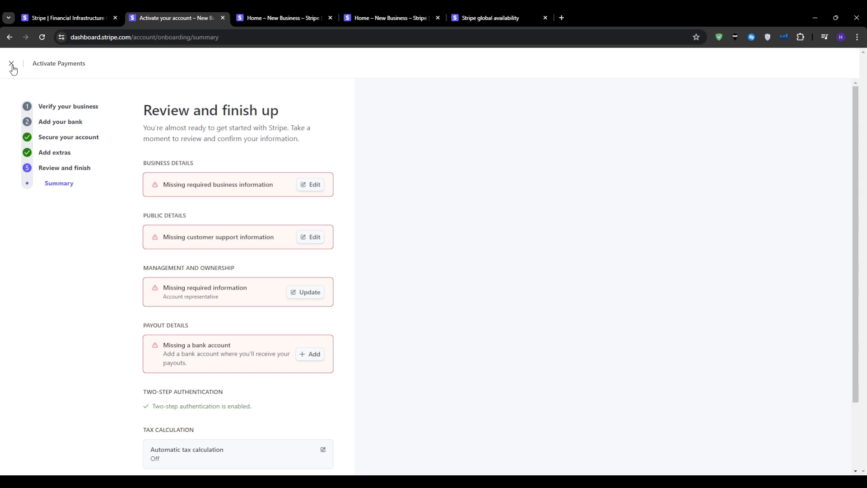
{"action": "left_click", "coordinate": [11, 63]}
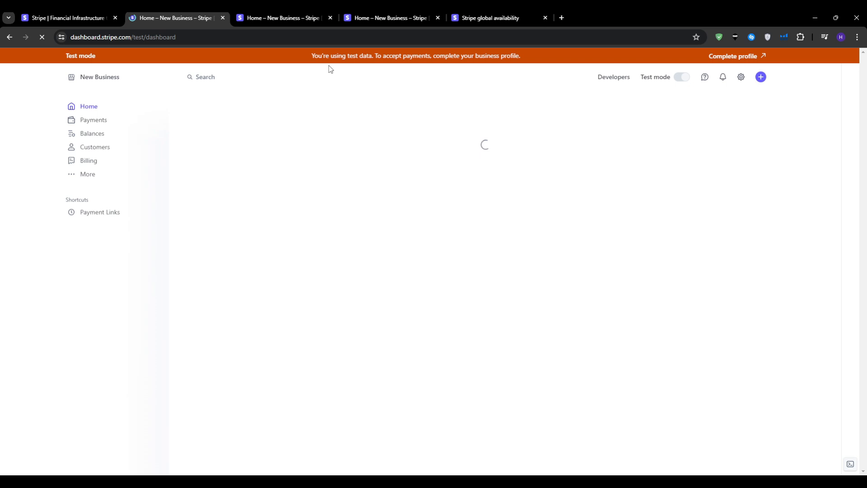
- From Payments, start a new payment link that shares a checkout page
{"action": "left_click", "coordinate": [94, 120]}
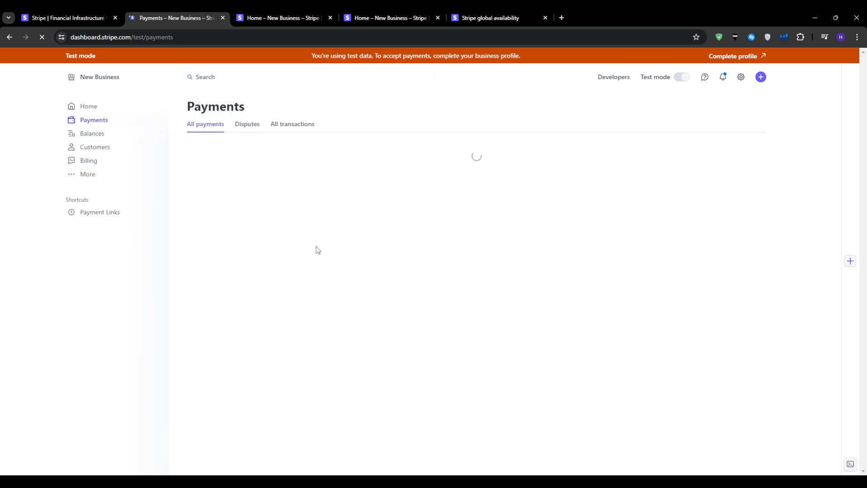
{"action": "mouse_move", "coordinate": [271, 265]}
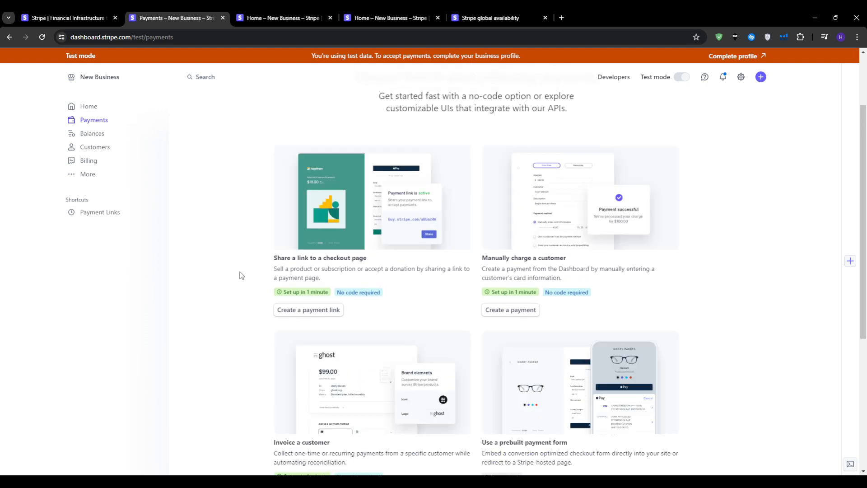
{"action": "scroll", "scroll_direction": "down", "scroll_amount": 3}
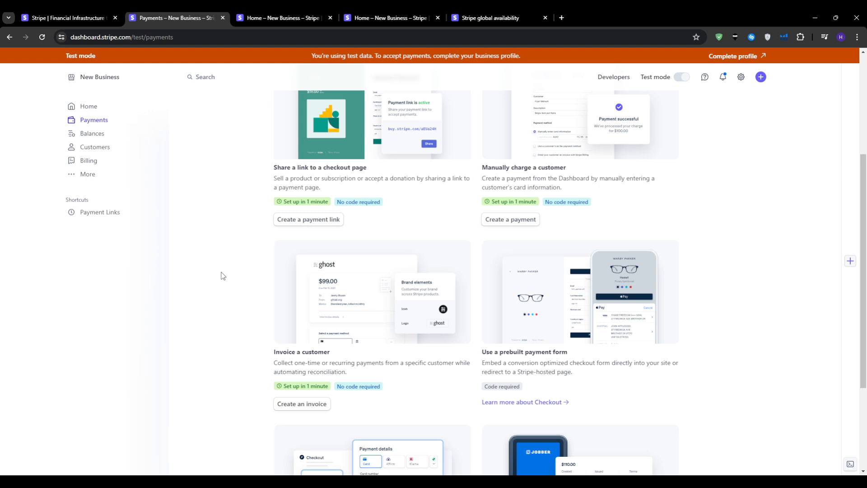
{"action": "mouse_move", "coordinate": [186, 272]}
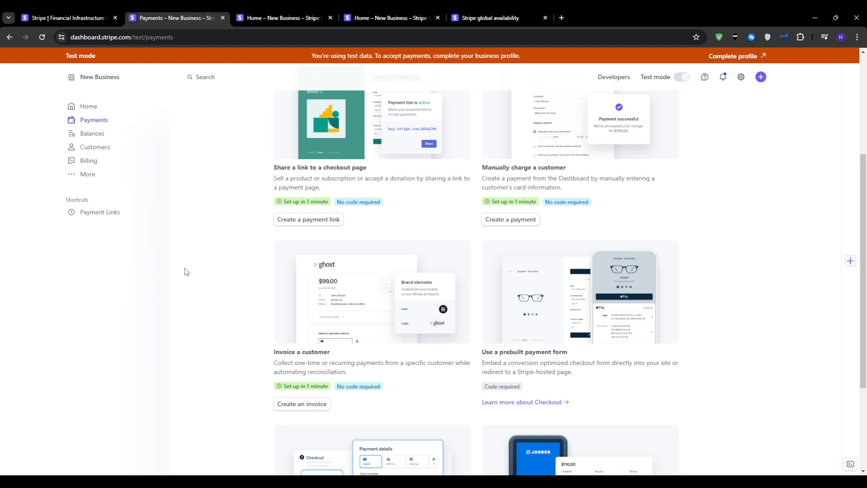
{"action": "mouse_move", "coordinate": [496, 373]}
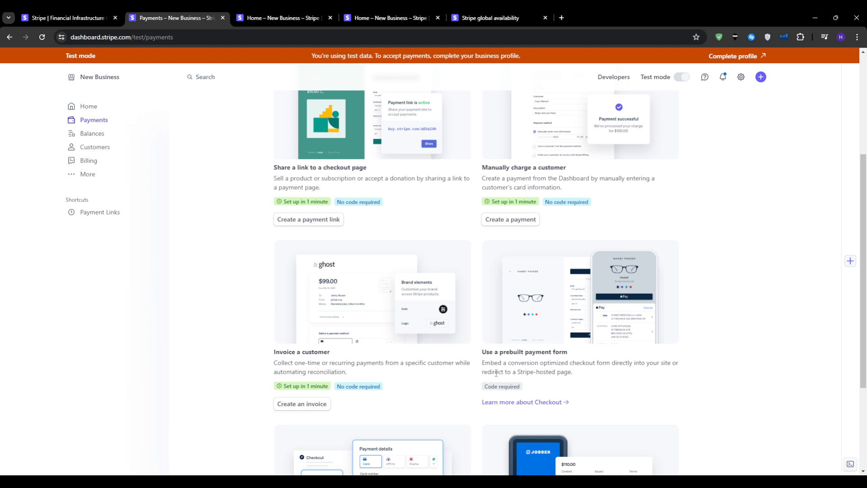
{"action": "mouse_move", "coordinate": [263, 349]}
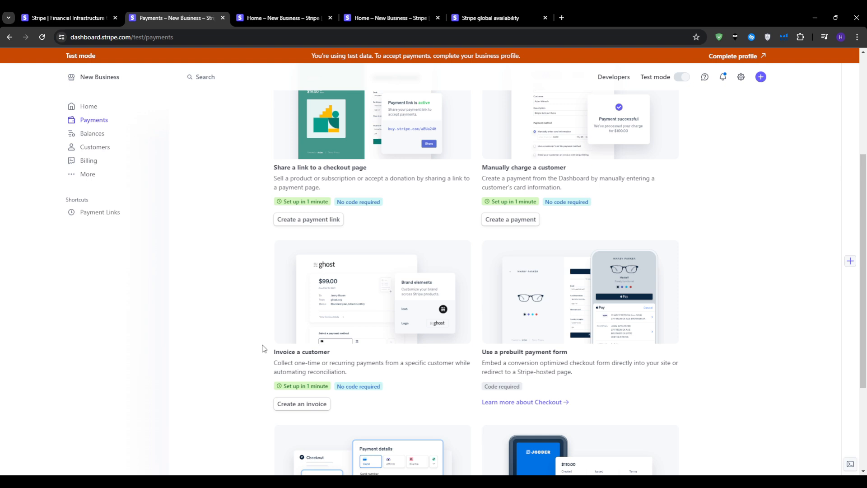
{"action": "mouse_move", "coordinate": [220, 323]}
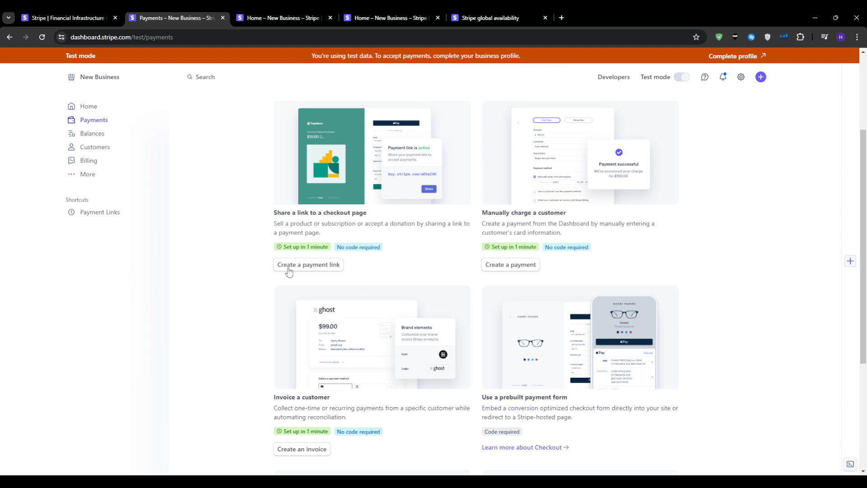
{"action": "left_click", "coordinate": [308, 265]}
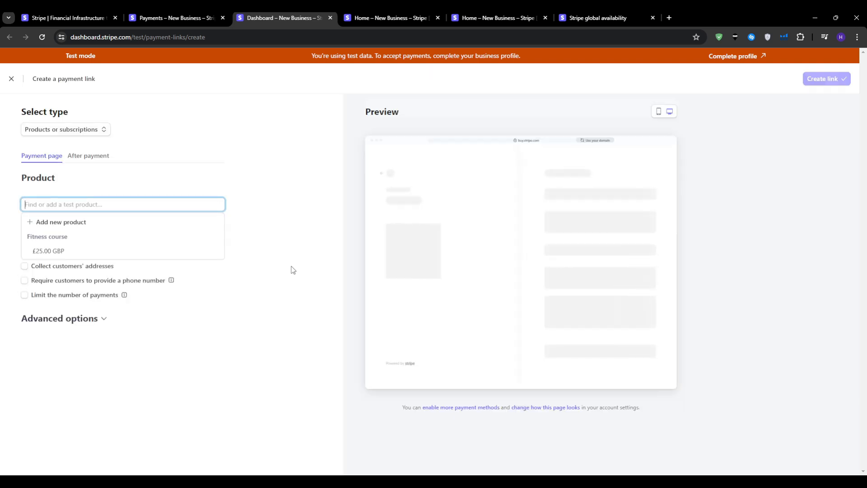
- From the test product field, choose '+ Add new product' to bring up a blank product panel
{"action": "left_click", "coordinate": [65, 129]}
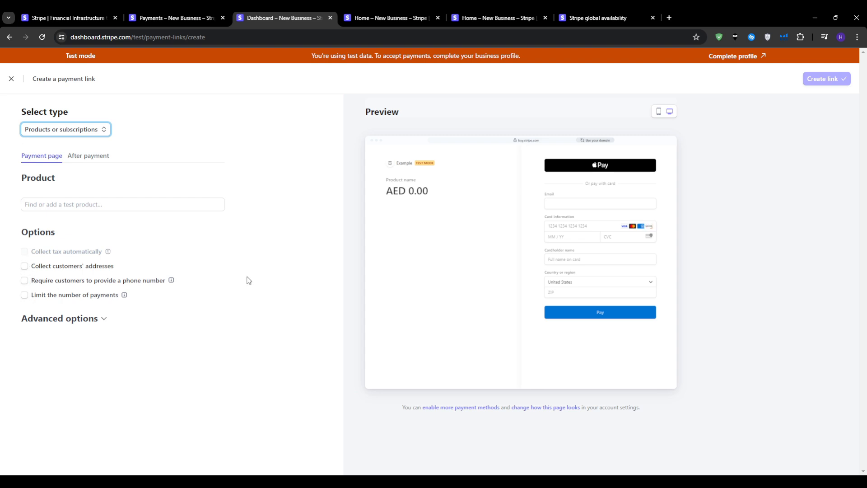
{"action": "left_click", "coordinate": [122, 204]}
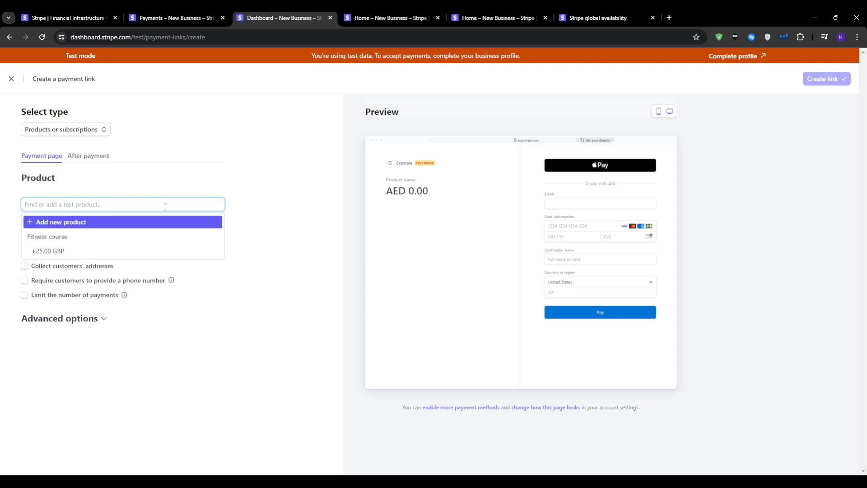
{"action": "left_click", "coordinate": [60, 222]}
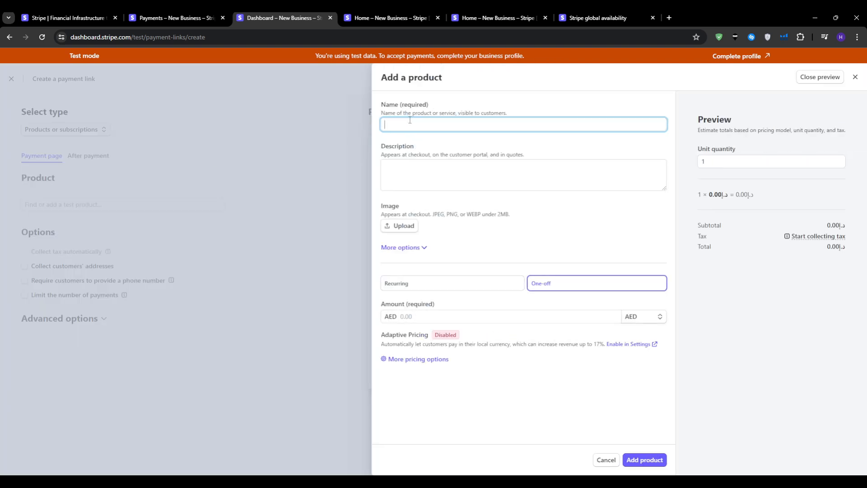
- Describe the Hoodie as Menswear, price it at $50.00 USD and add it to the link
{"action": "type", "text": "Mens"}
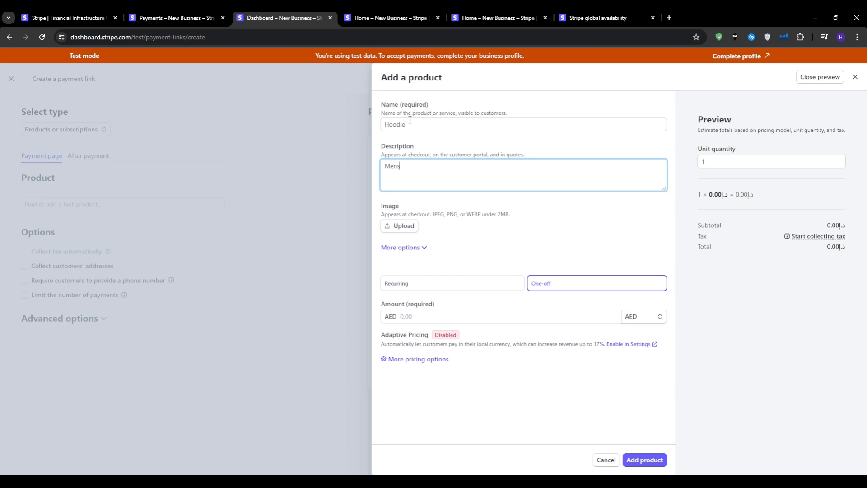
{"action": "left_click", "coordinate": [452, 283]}
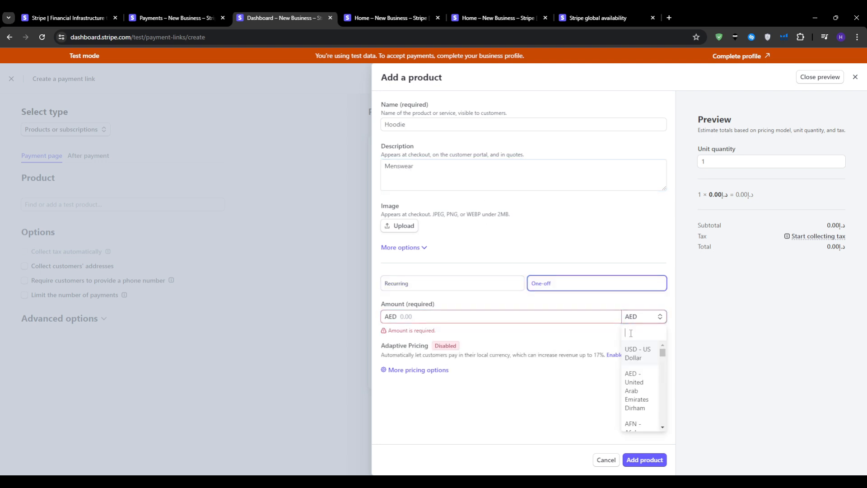
{"action": "left_click", "coordinate": [637, 353]}
{"action": "type", "text": "50"}
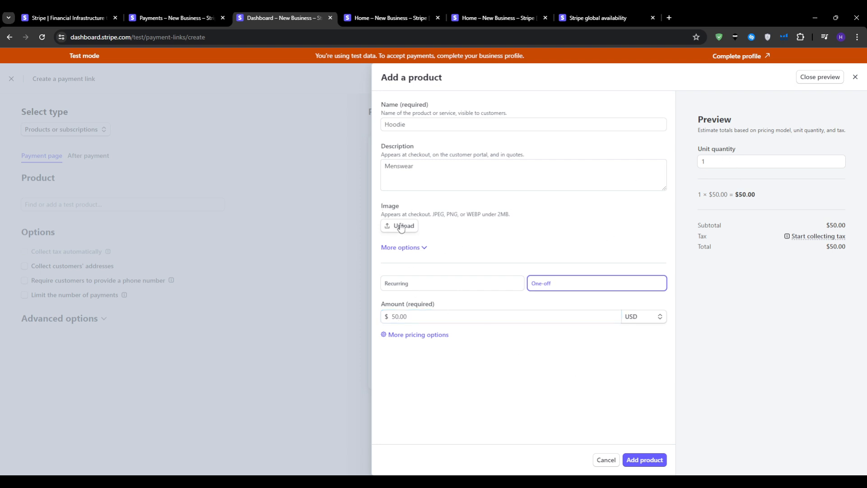
{"action": "left_click", "coordinate": [644, 460]}
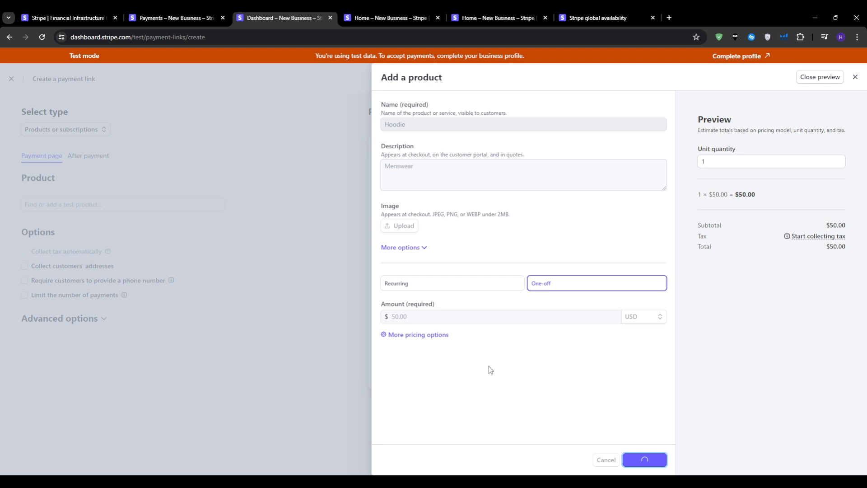
{"action": "left_click", "coordinate": [644, 459]}
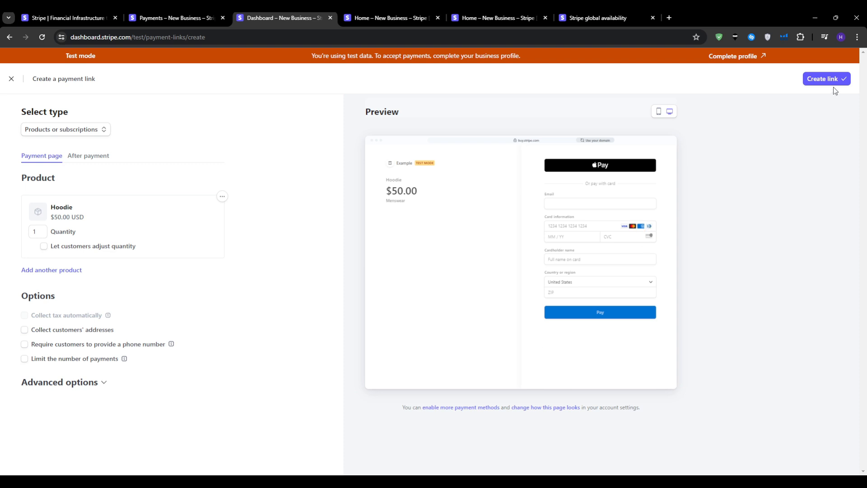
- Create the link, landing on the buy.stripe.com checkout for the $50.00 Hoodie
{"action": "left_click", "coordinate": [824, 79]}
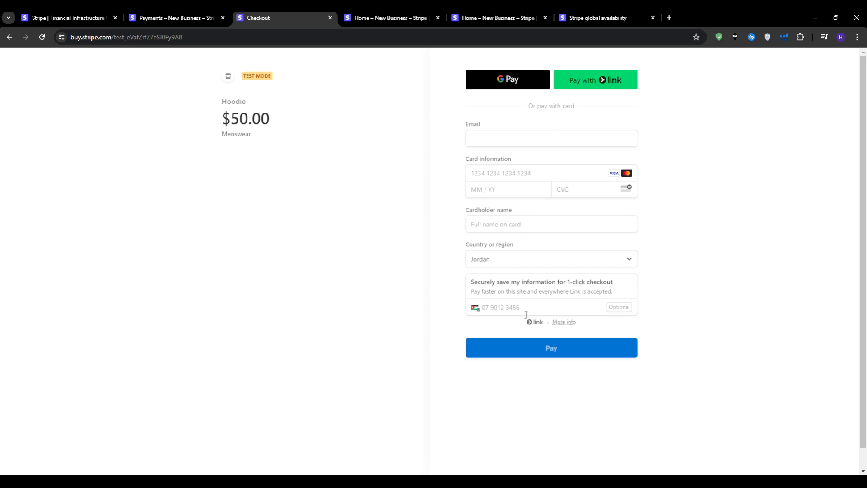
{"action": "mouse_move", "coordinate": [341, 390]}
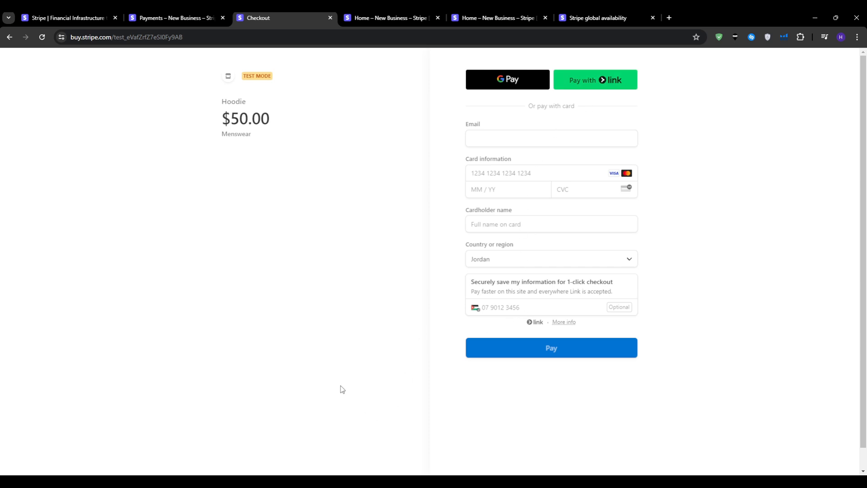
{"action": "mouse_move", "coordinate": [303, 364]}
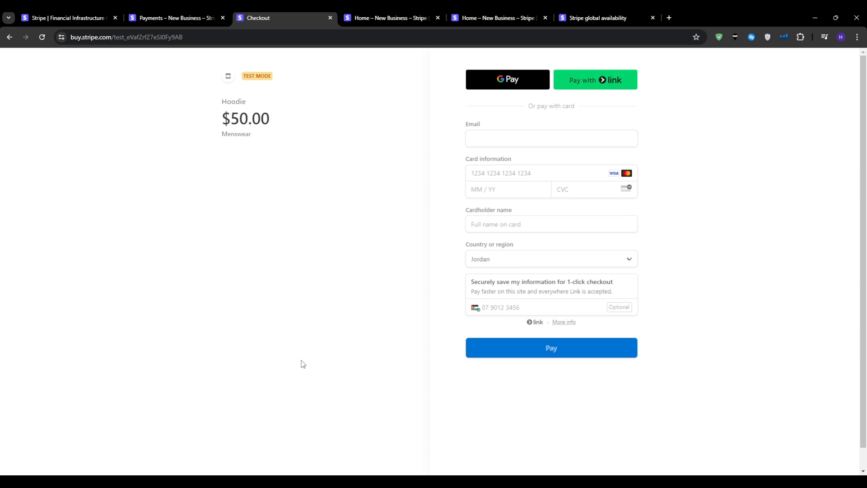